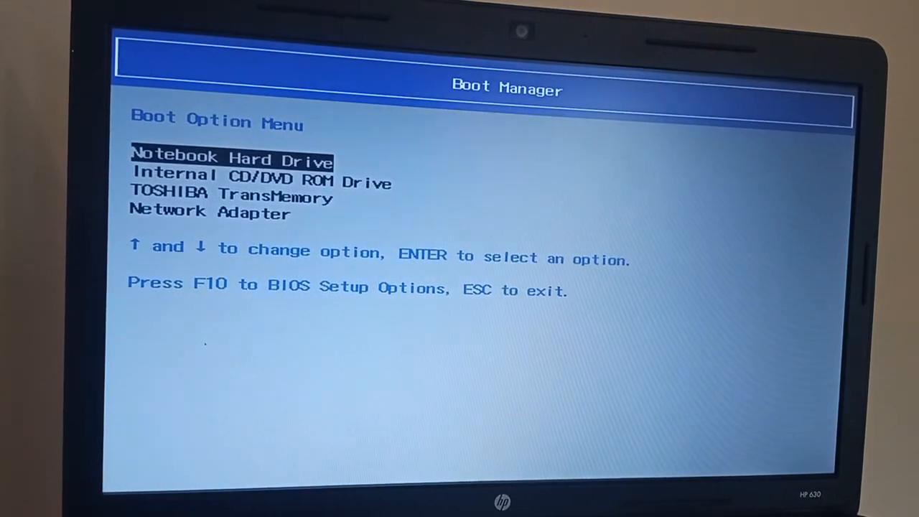
Boot the laptop from the TOSHIBA TransMemory USB stick into Windows Setup
key("down")
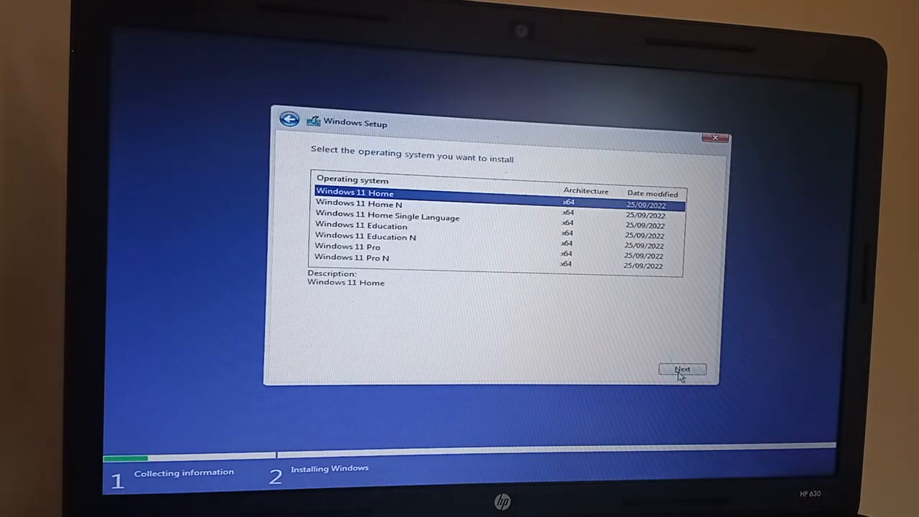
Choose Windows 11 Home, accept the licence terms and pick Customised: Install Windows only
left_click(682, 369)
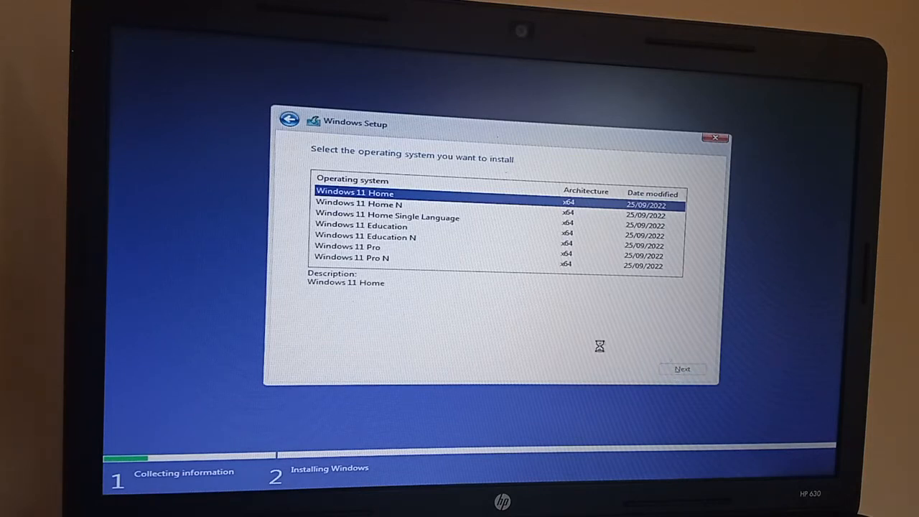
left_click(681, 368)
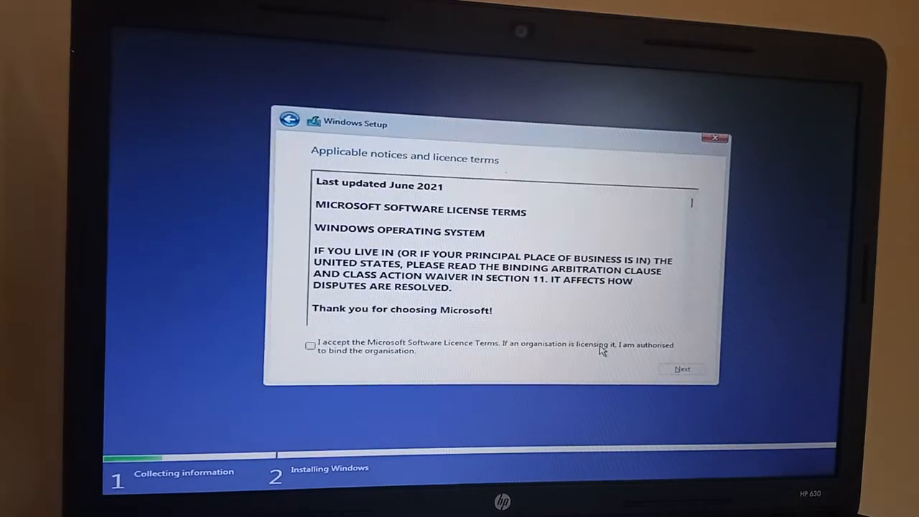
left_click(310, 345)
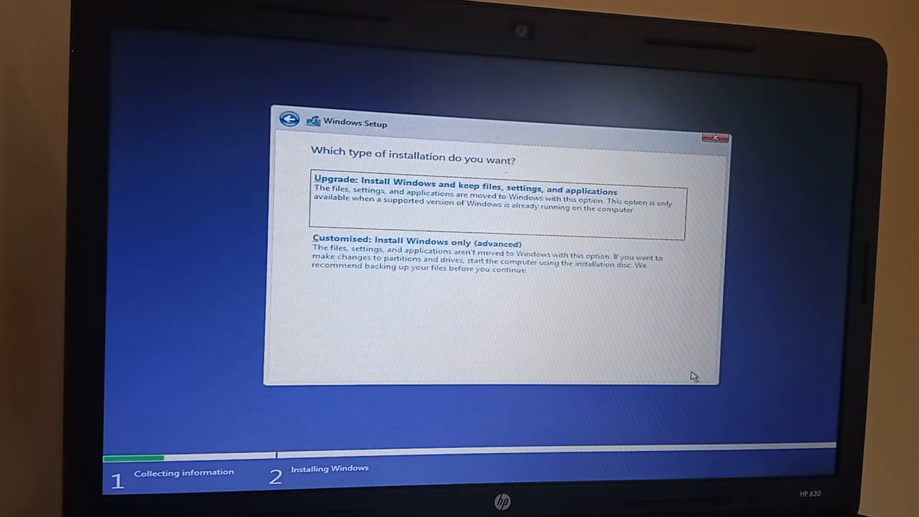
left_click(417, 244)
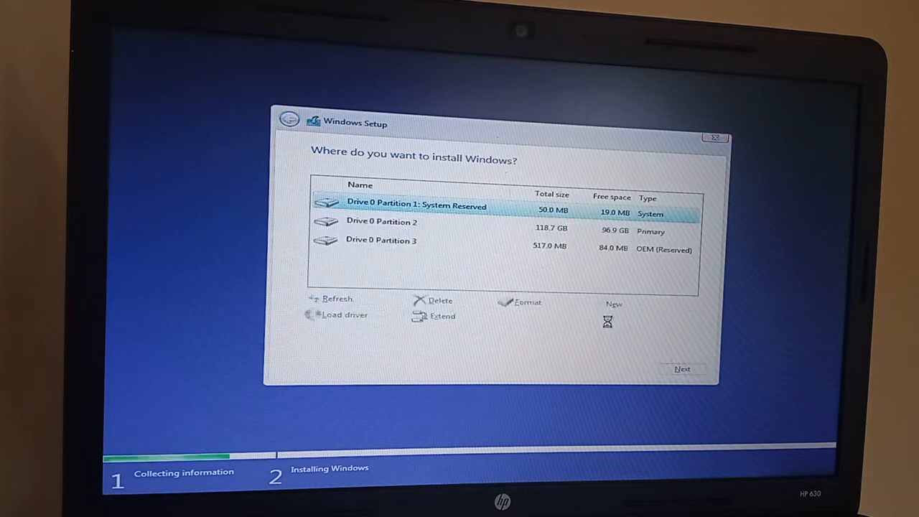
Delete the 118.7 GB primary and 517 MB OEM reserved partitions on Drive 0
left_click(440, 300)
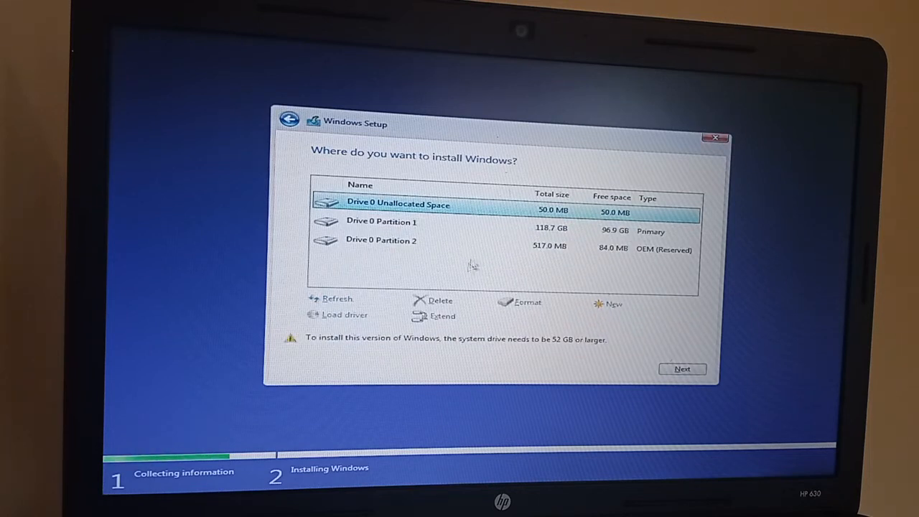
left_click(381, 221)
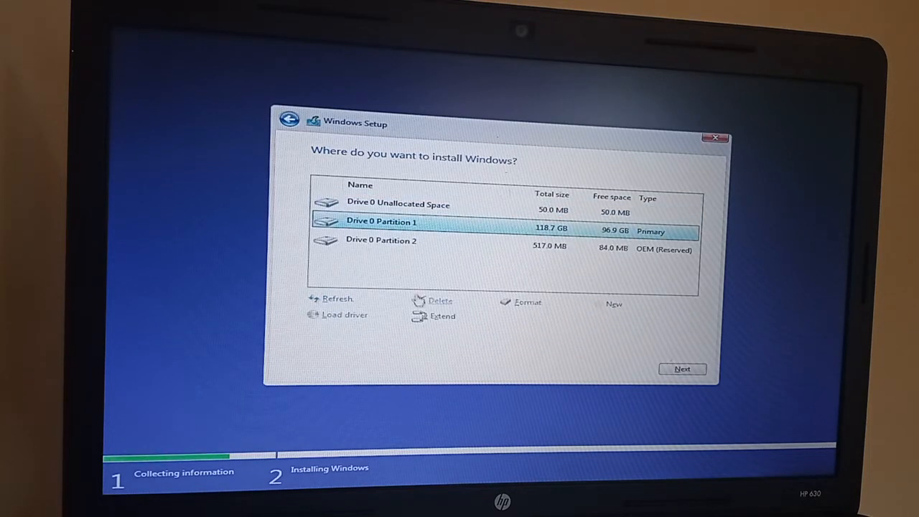
left_click(439, 300)
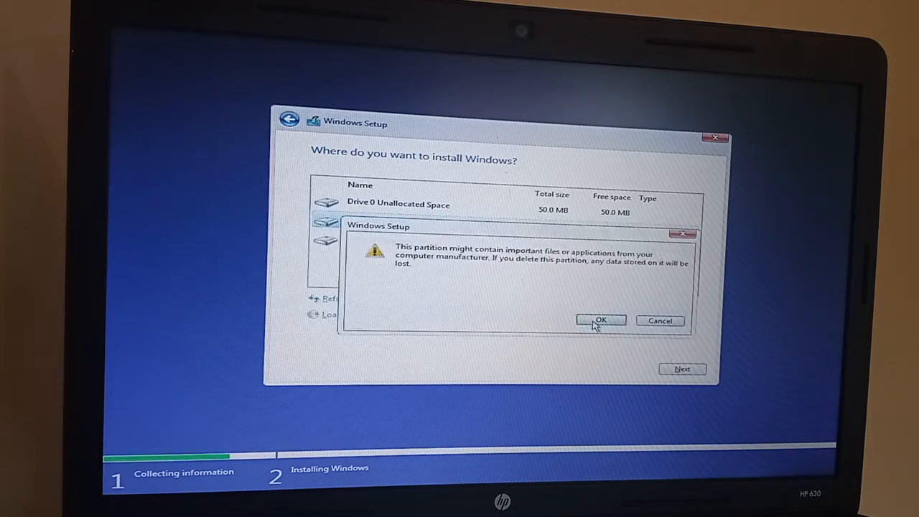
left_click(600, 321)
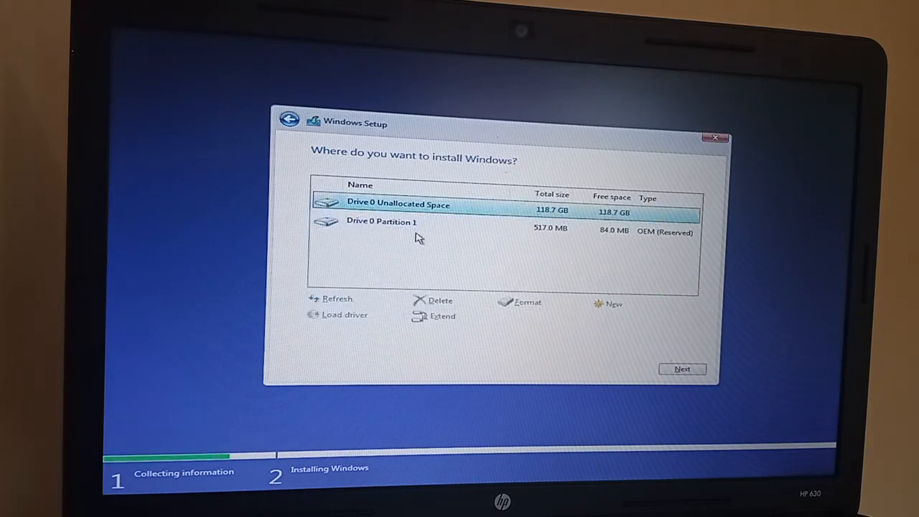
left_click(382, 221)
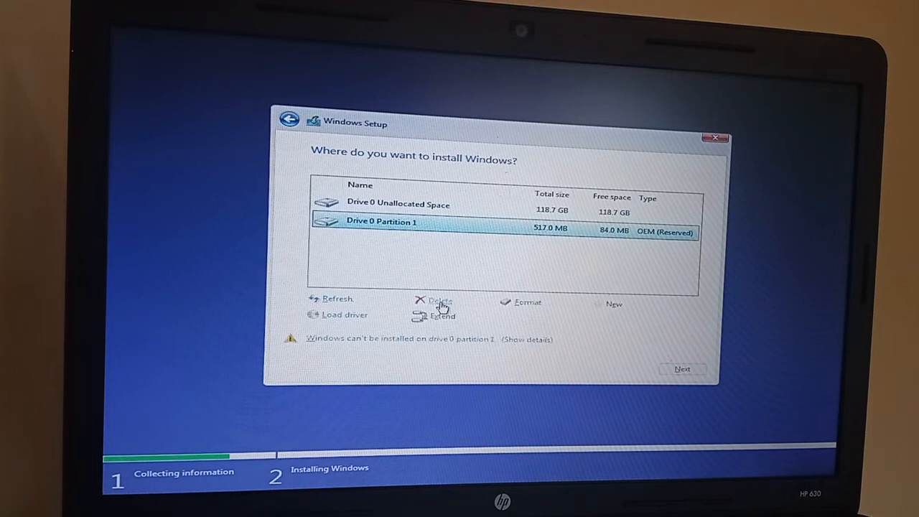
left_click(439, 300)
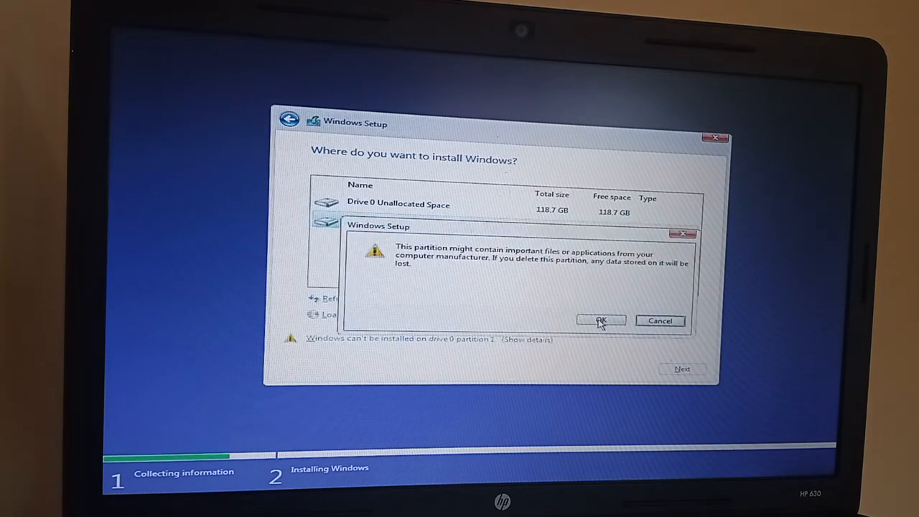
left_click(601, 320)
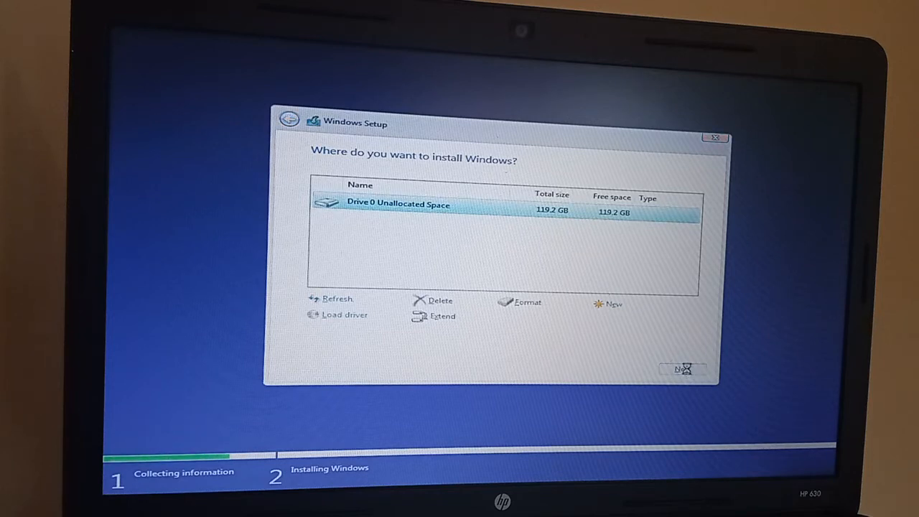
Install Windows onto the resulting 119.2 GB unallocated space on Drive 0
left_click(683, 368)
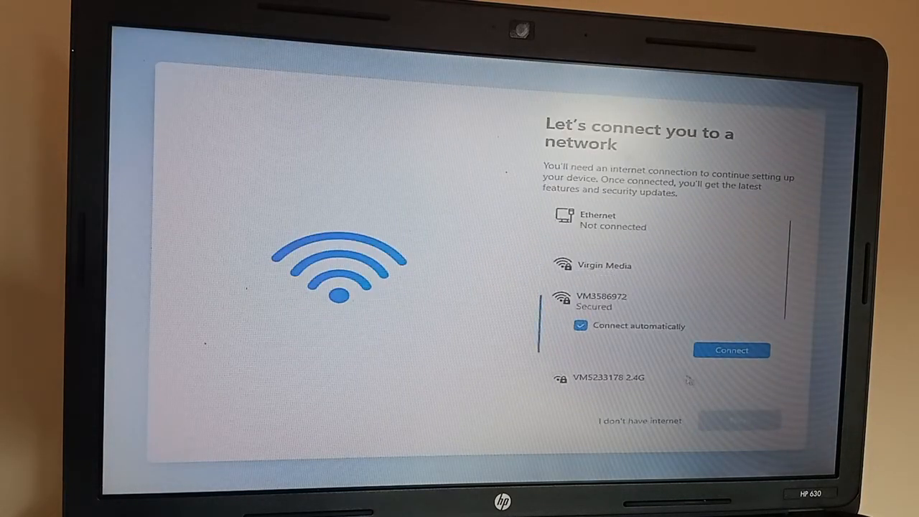
Connect to the VM3586972 network with a first attempt at the security key
left_click(731, 351)
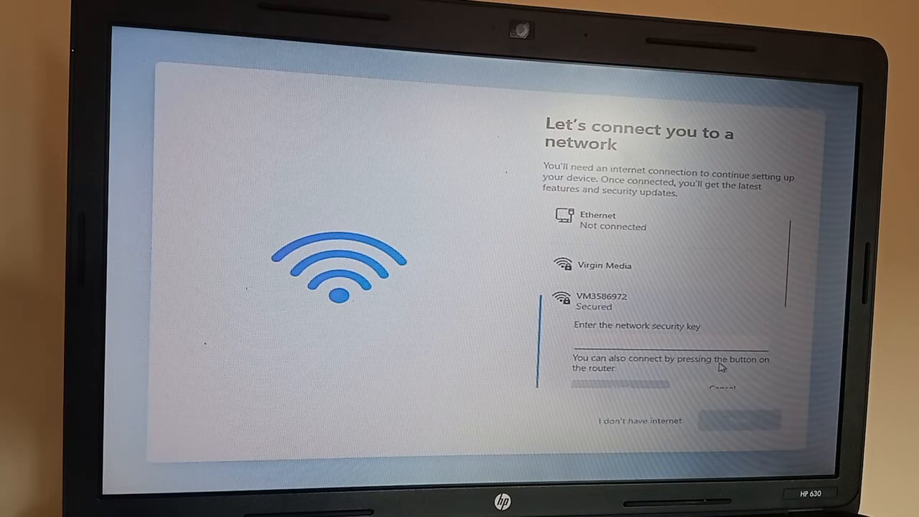
type("•")
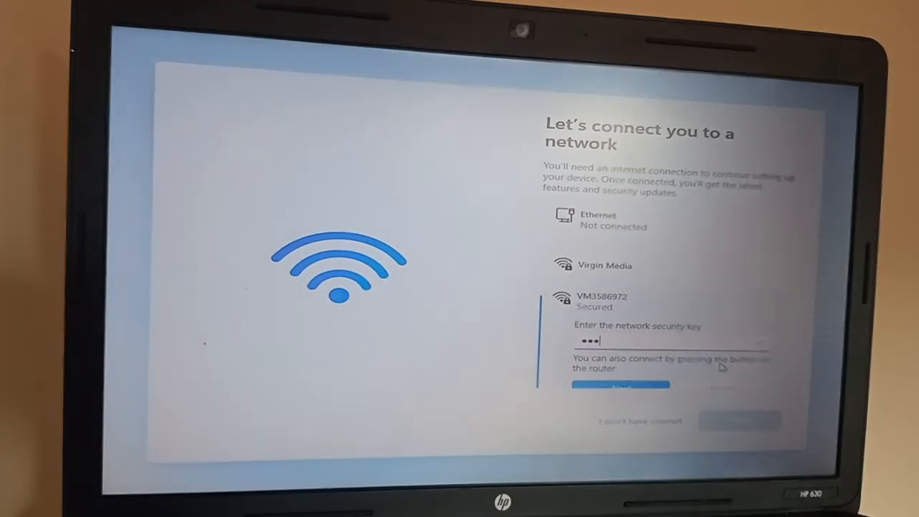
type("•••")
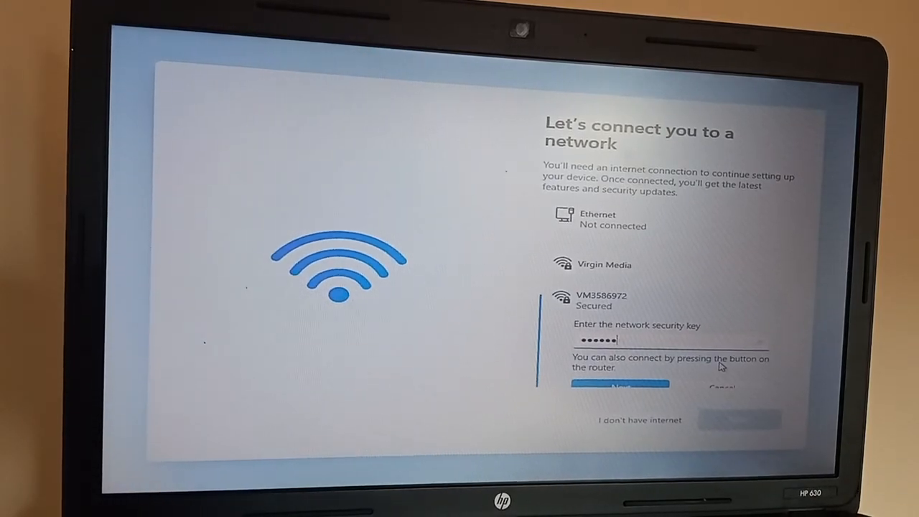
type("••")
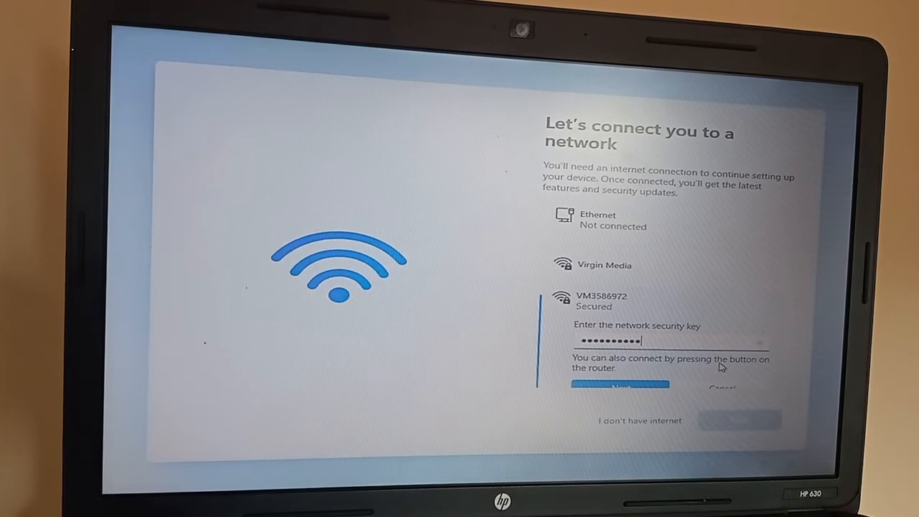
left_click(619, 387)
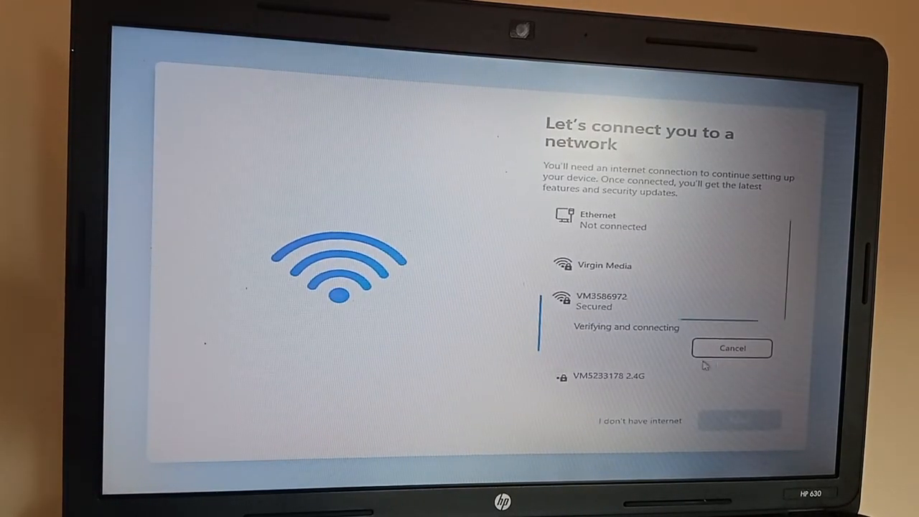
mouse_move(687, 342)
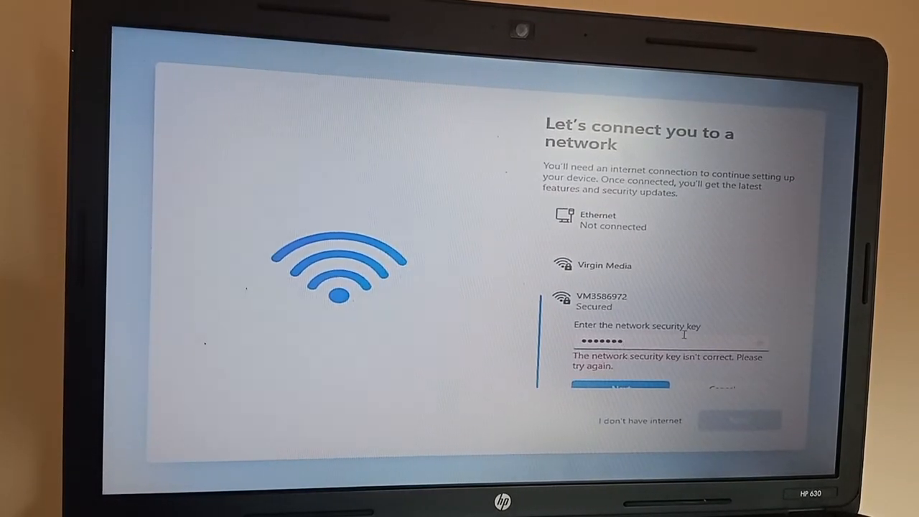
Re-enter the correct security key so the laptop joins the VM3586972 Wi-Fi
type("•")
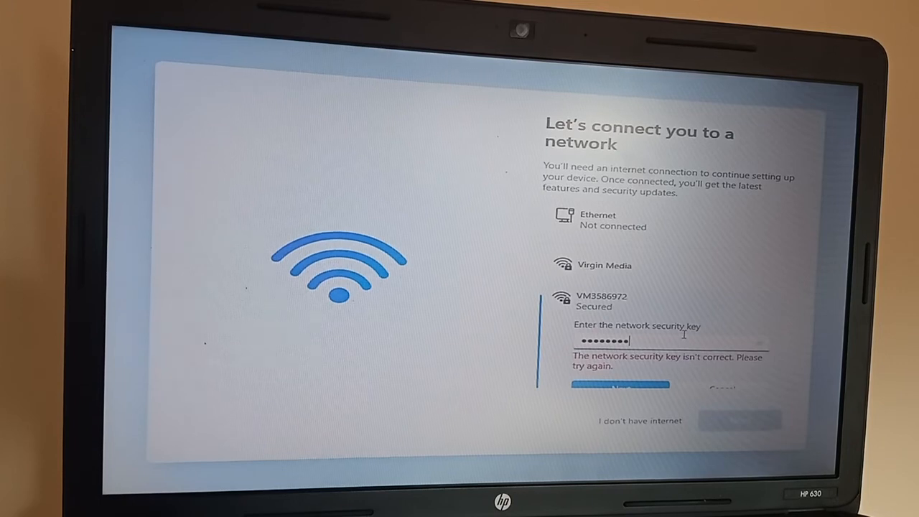
type("••••")
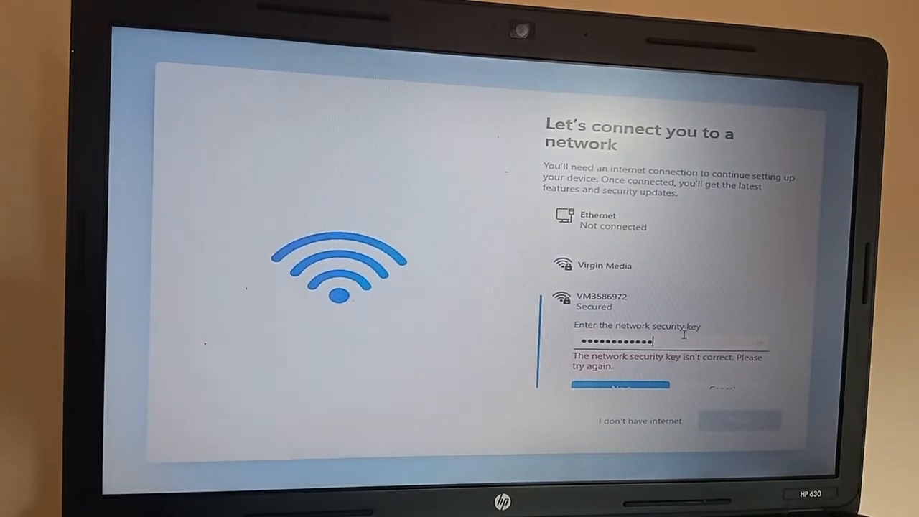
left_click(620, 388)
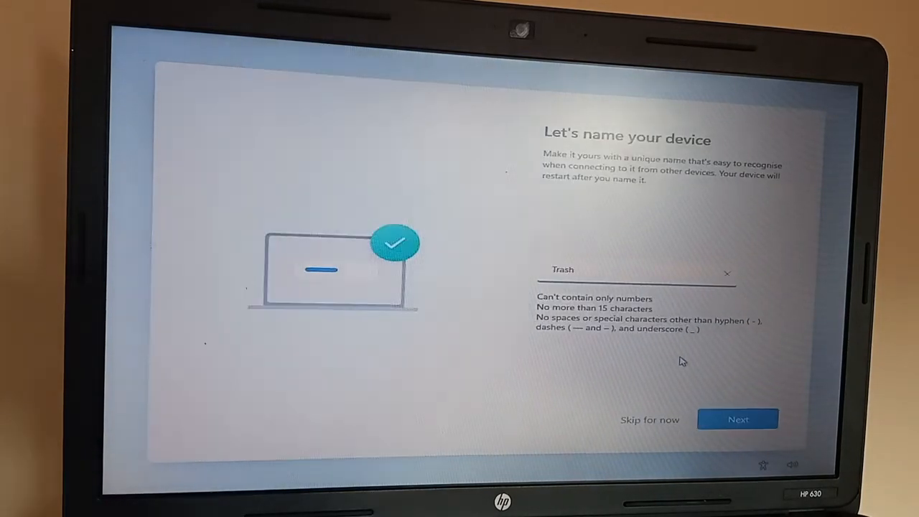
Skip device naming and the OneDrive backup choice to finish OOBE and reach the desktop
left_click(738, 419)
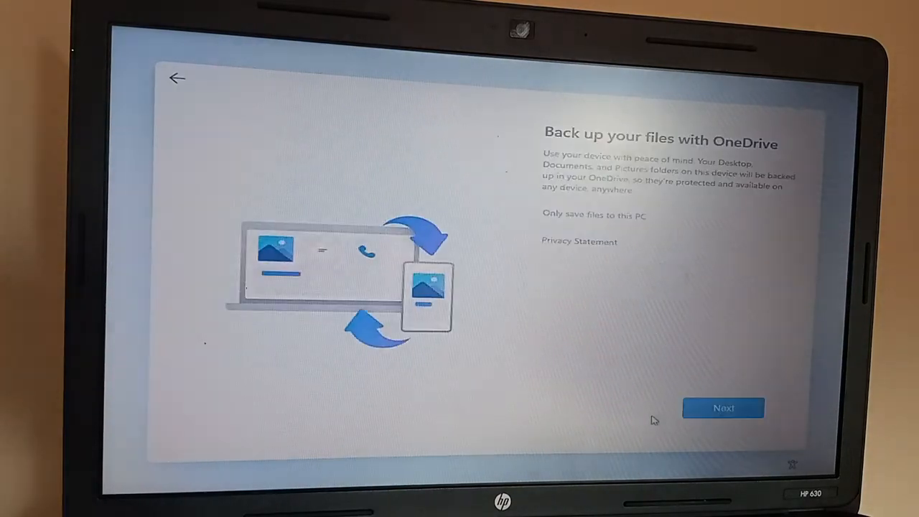
left_click(725, 408)
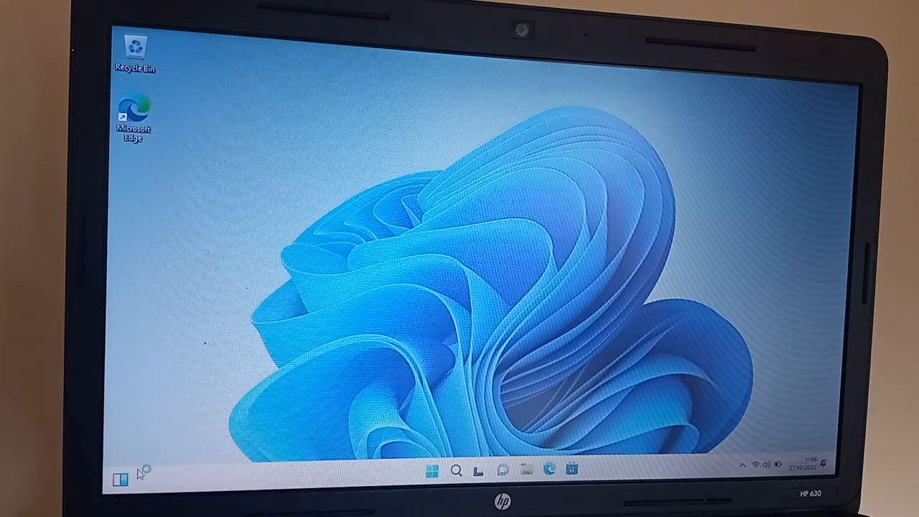
Search 'activation settings' from Start and reach the Activation page showing Windows 11 Home active
left_click(431, 471)
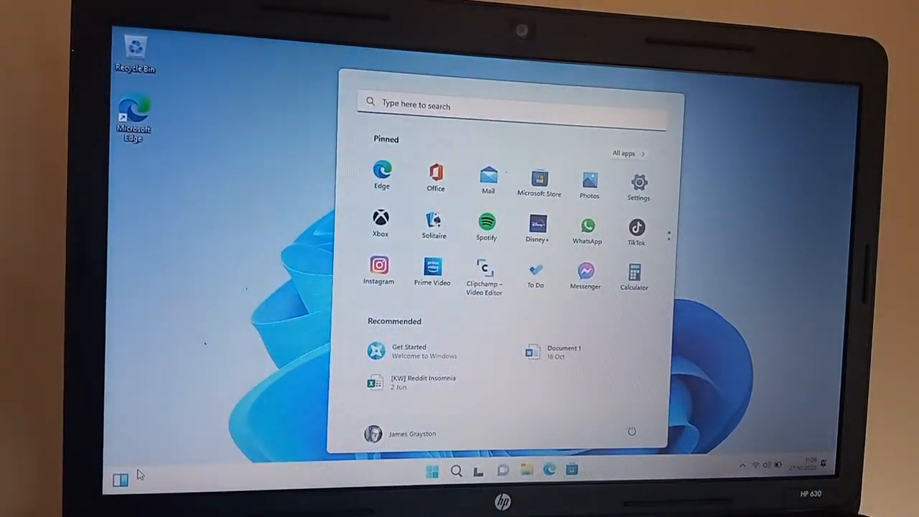
type("activation settings")
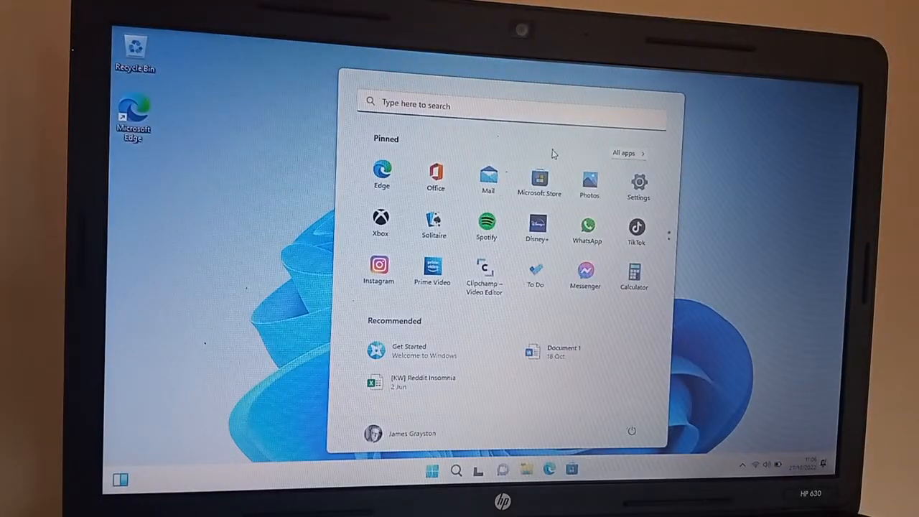
type("Amsterdam founded today in 1275")
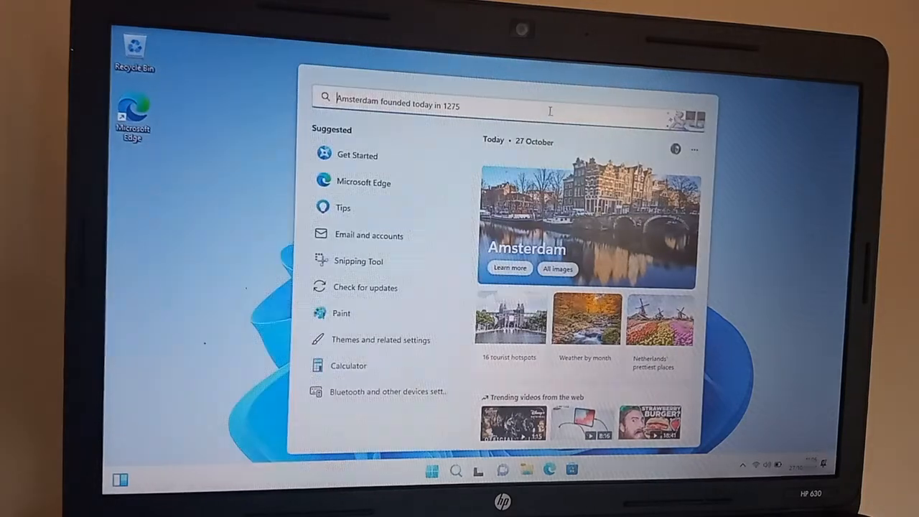
type("act")
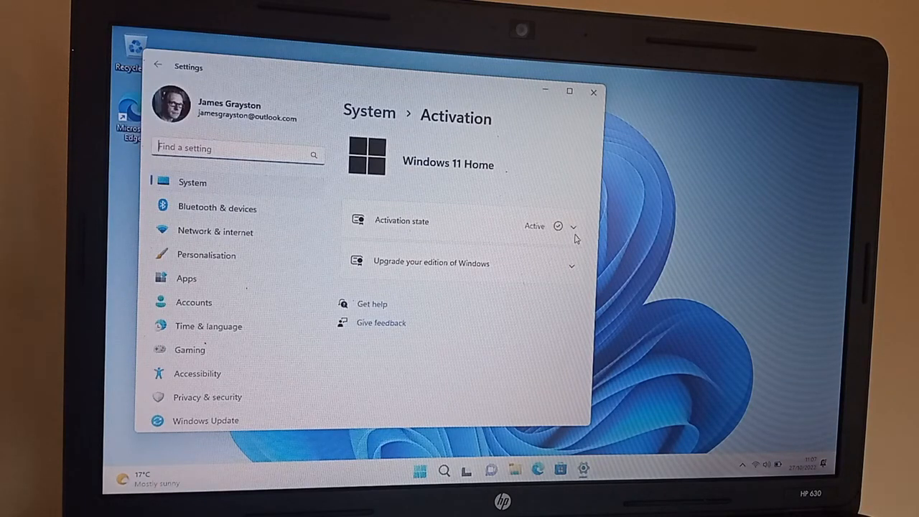
mouse_move(279, 86)
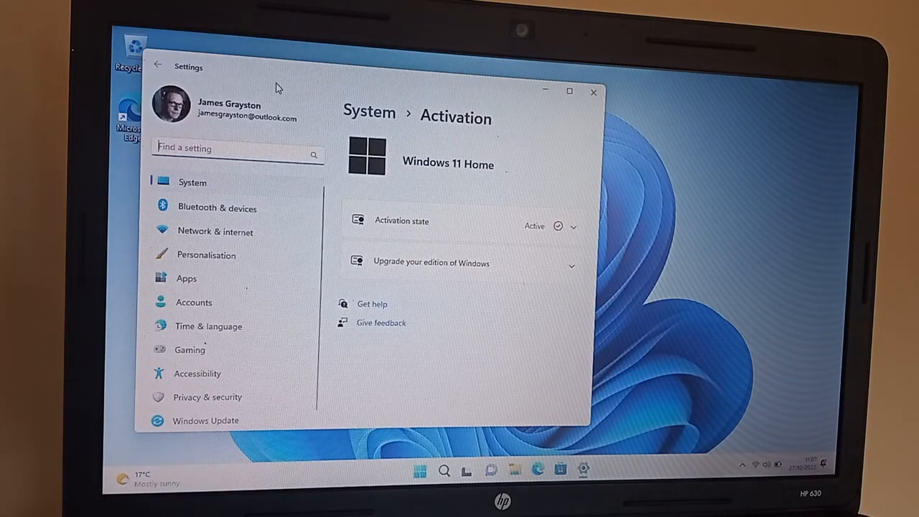
mouse_move(523, 237)
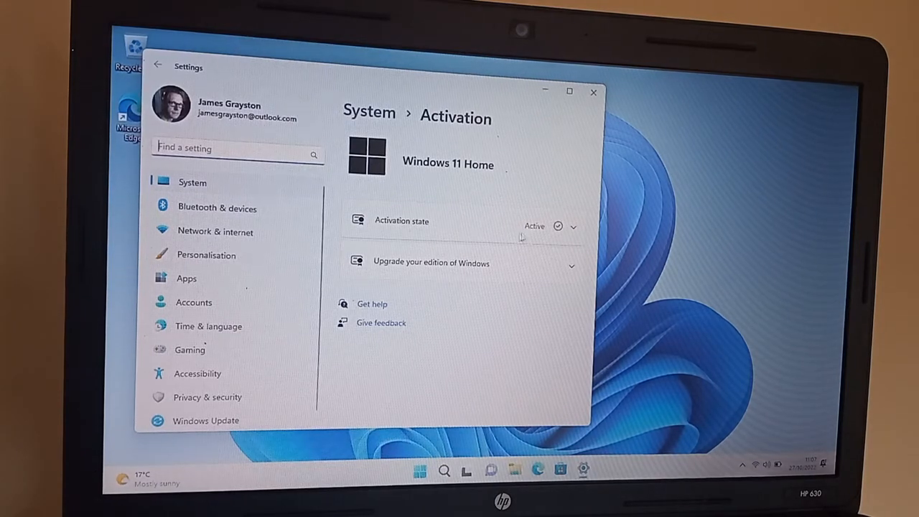
mouse_move(331, 214)
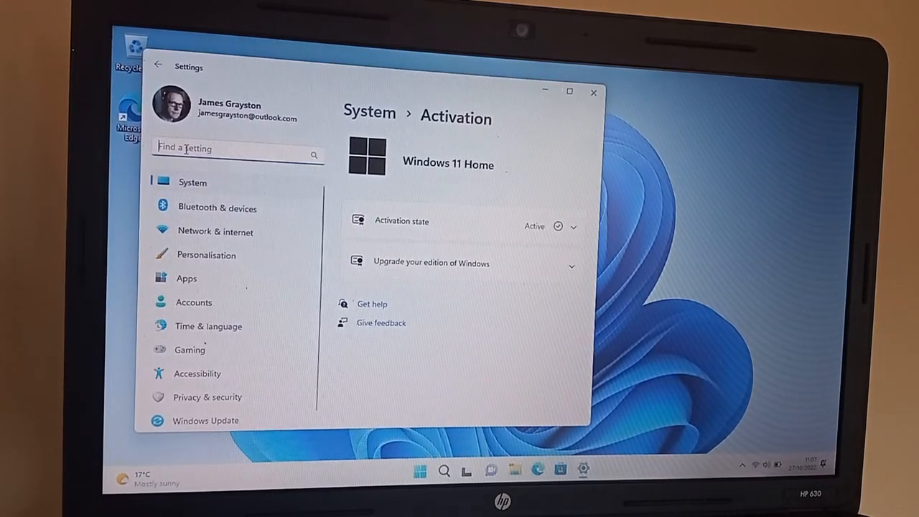
type("upd")
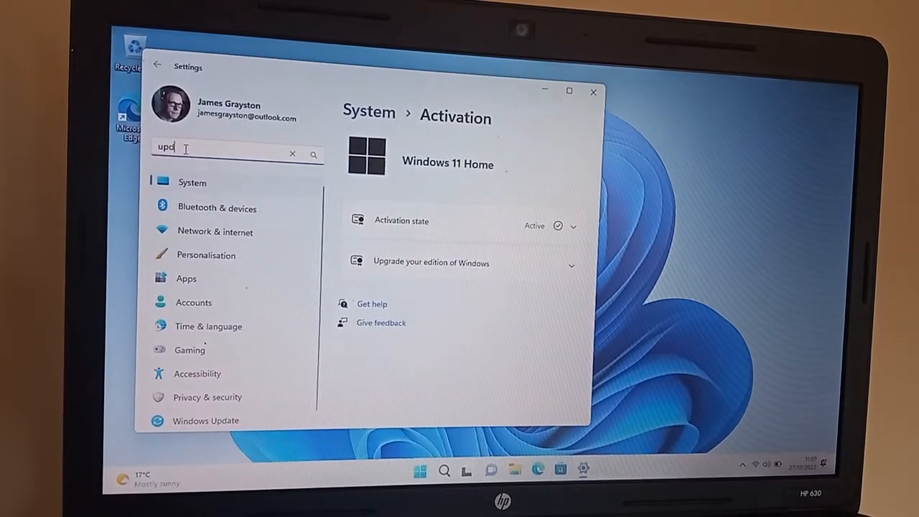
Search 'update' in Settings, reach Windows Update and check for updates, finding none
type("ate")
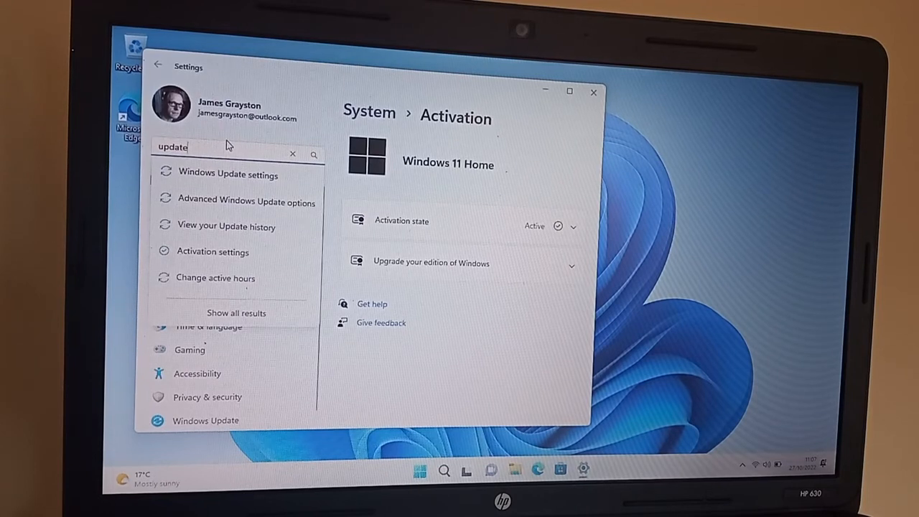
left_click(236, 313)
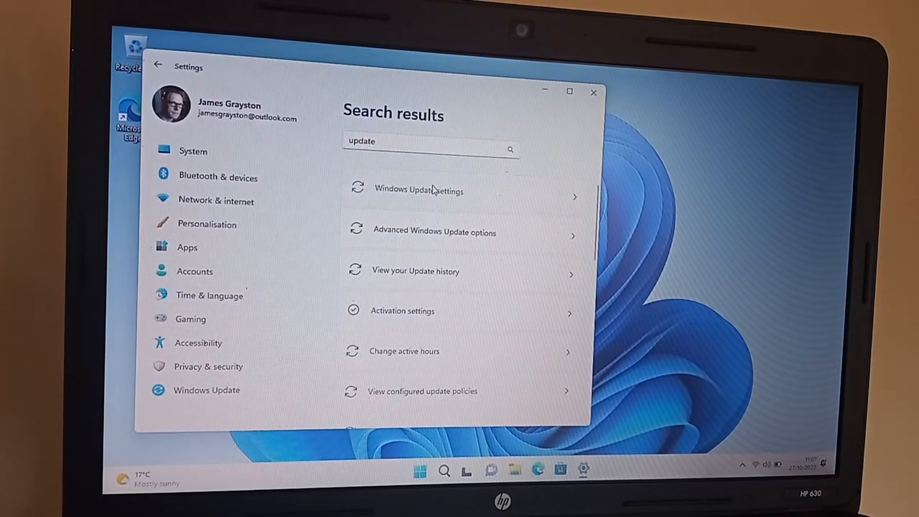
left_click(420, 190)
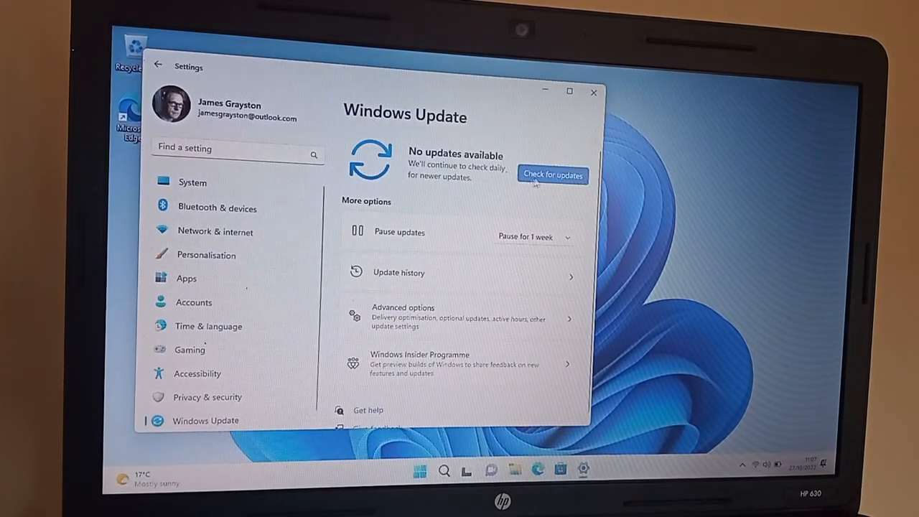
left_click(551, 176)
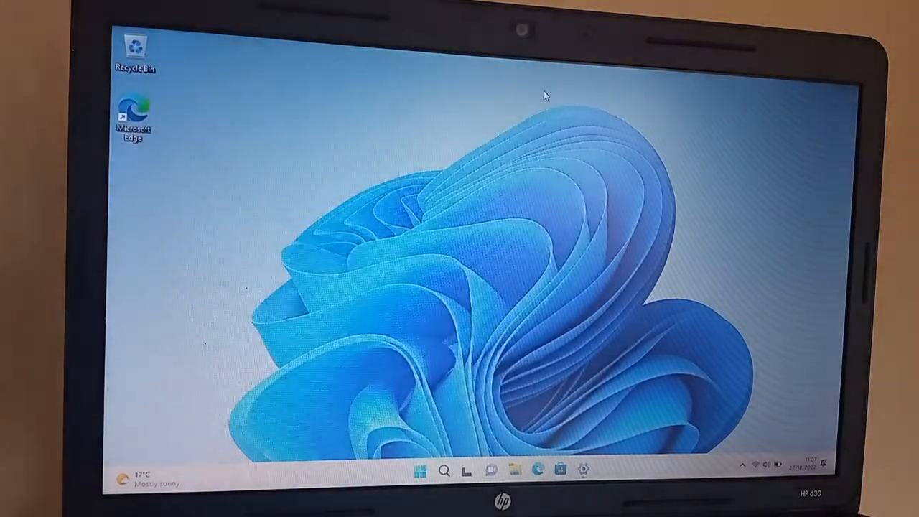
mouse_move(319, 284)
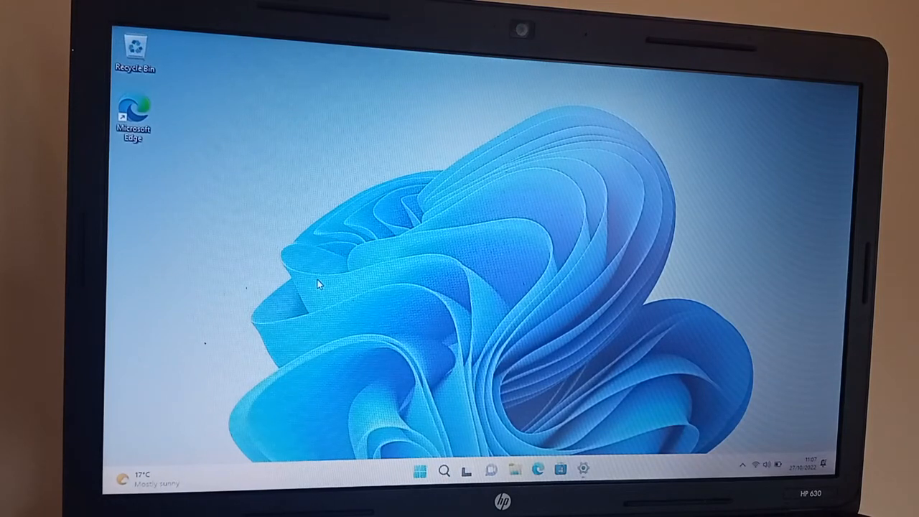
mouse_move(295, 256)
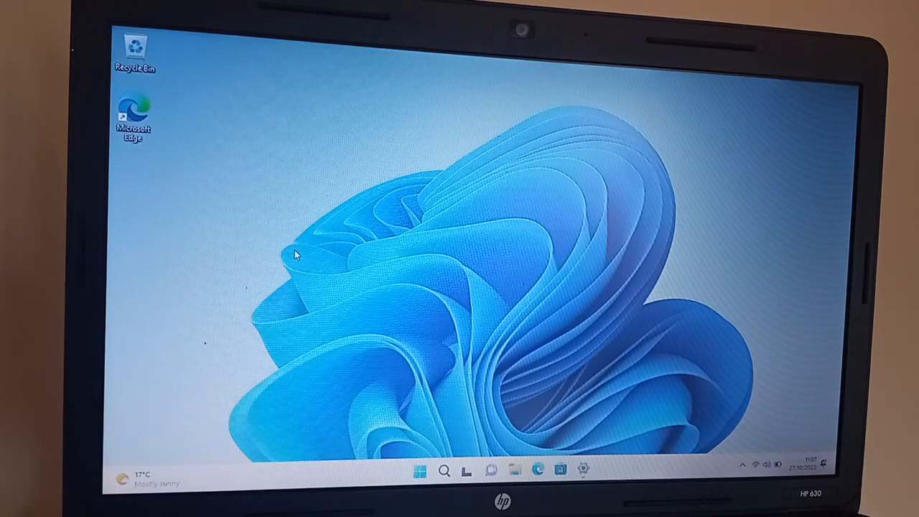
mouse_move(245, 180)
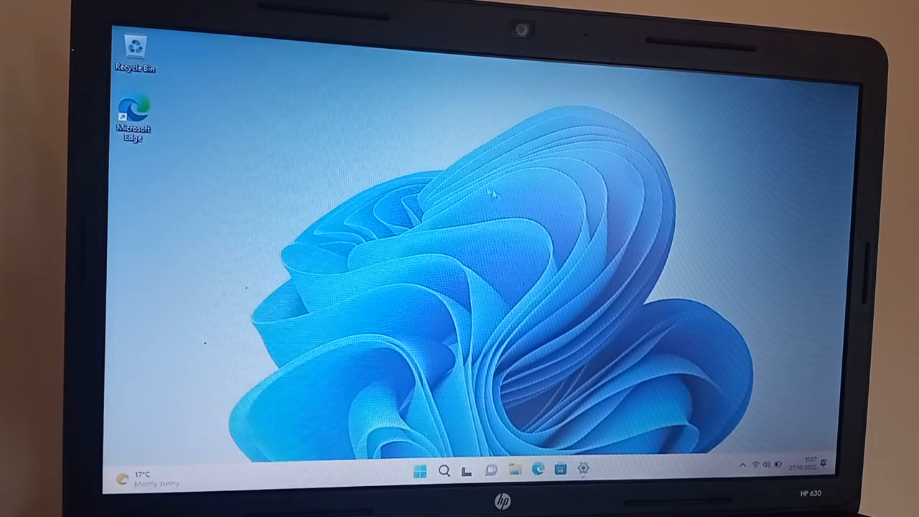
mouse_move(506, 262)
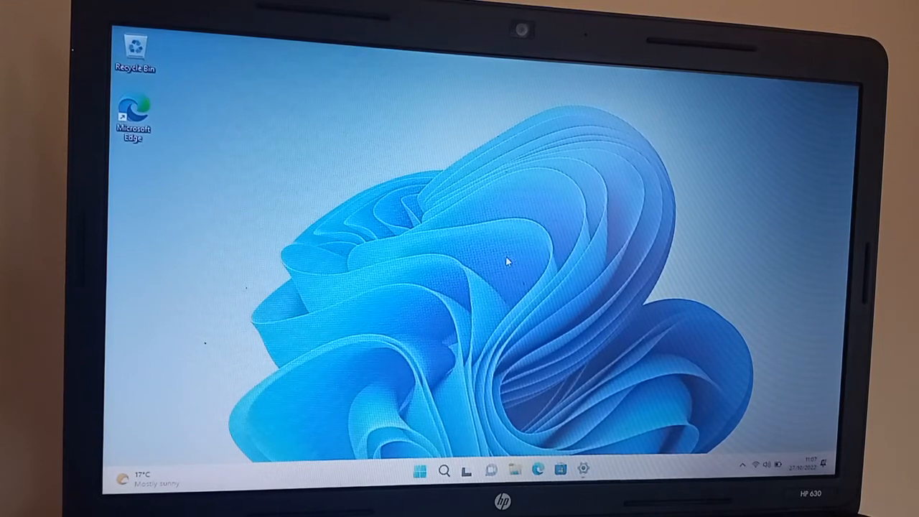